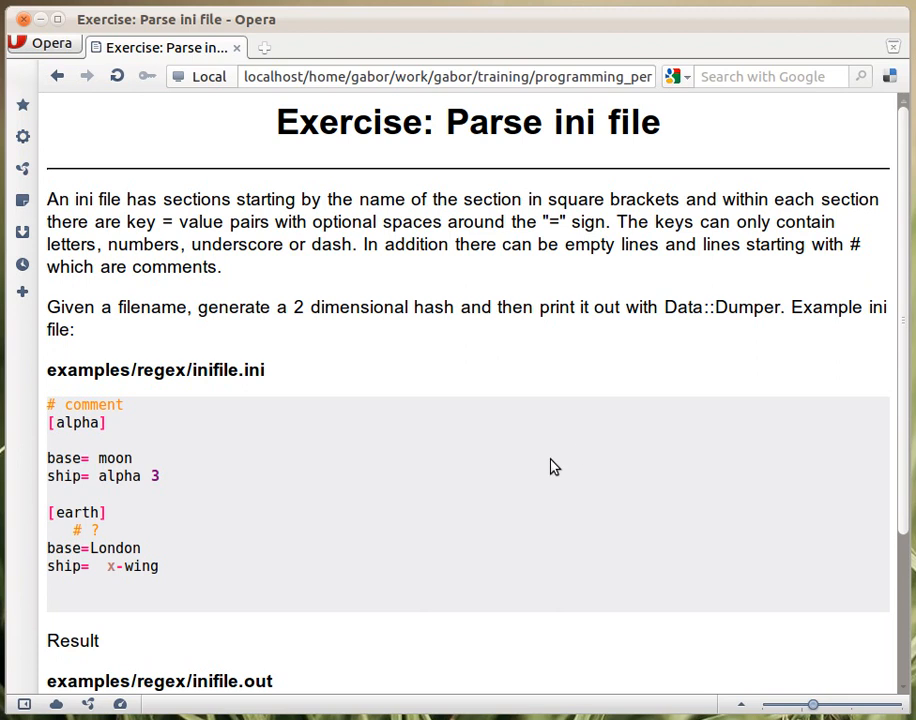
pyautogui.moveTo(490, 444)
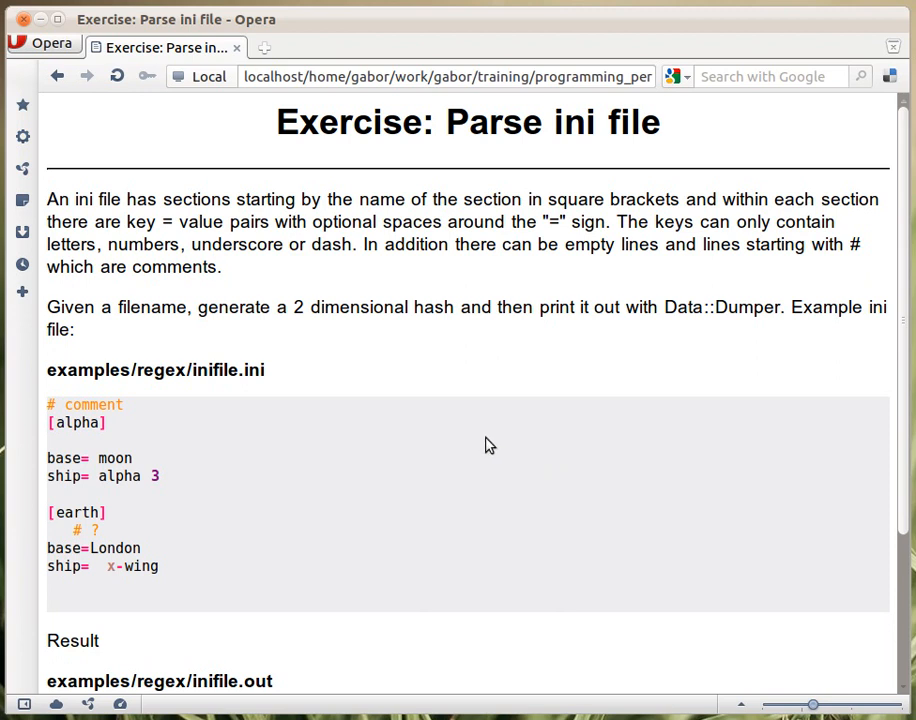
pyautogui.scroll(-3)
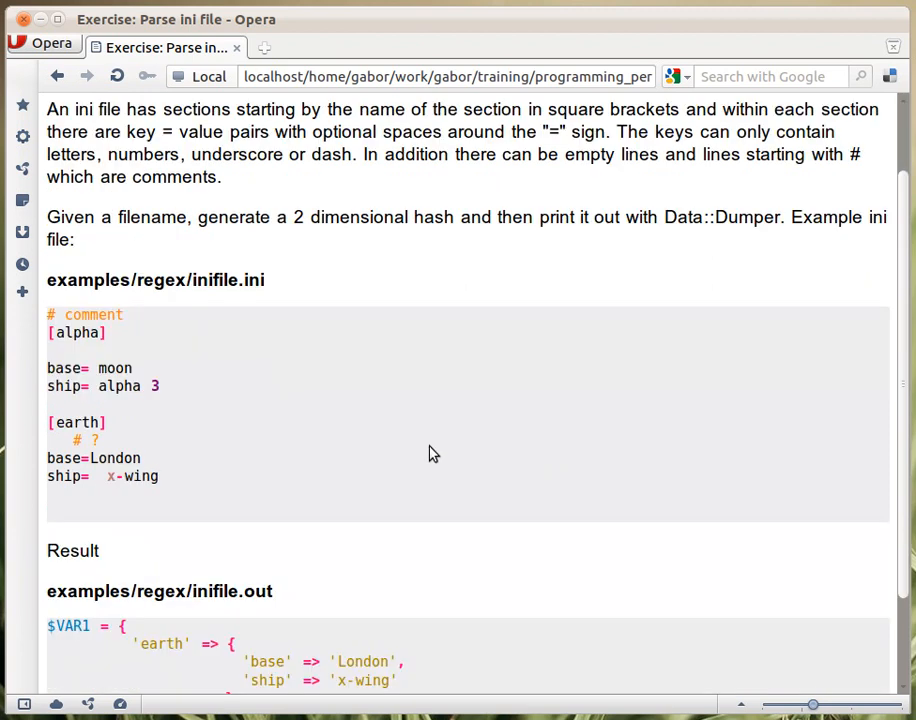
pyautogui.moveTo(56, 328)
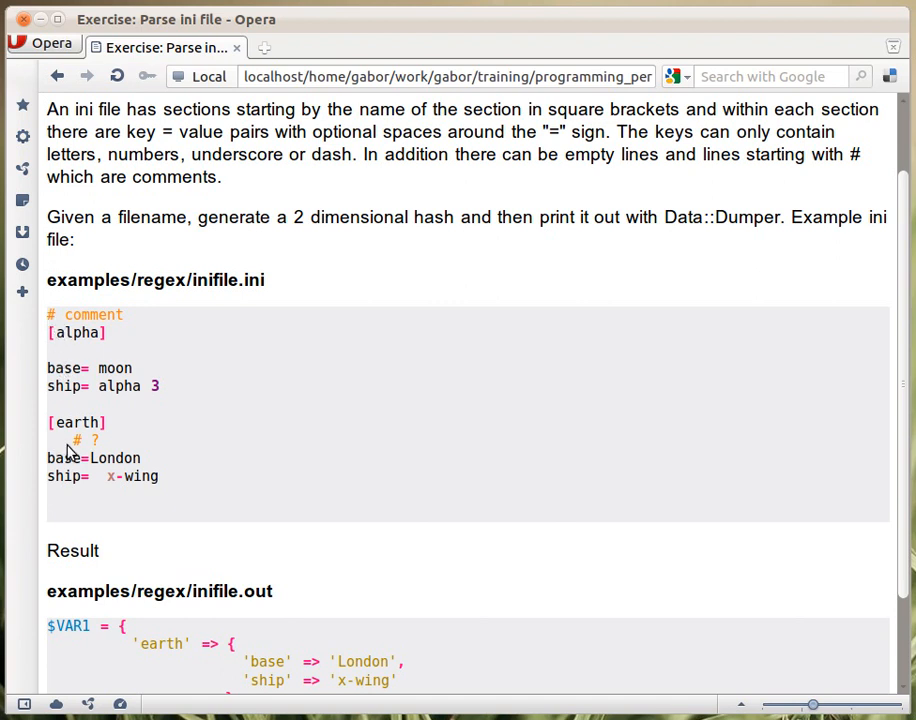
pyautogui.moveTo(56, 332)
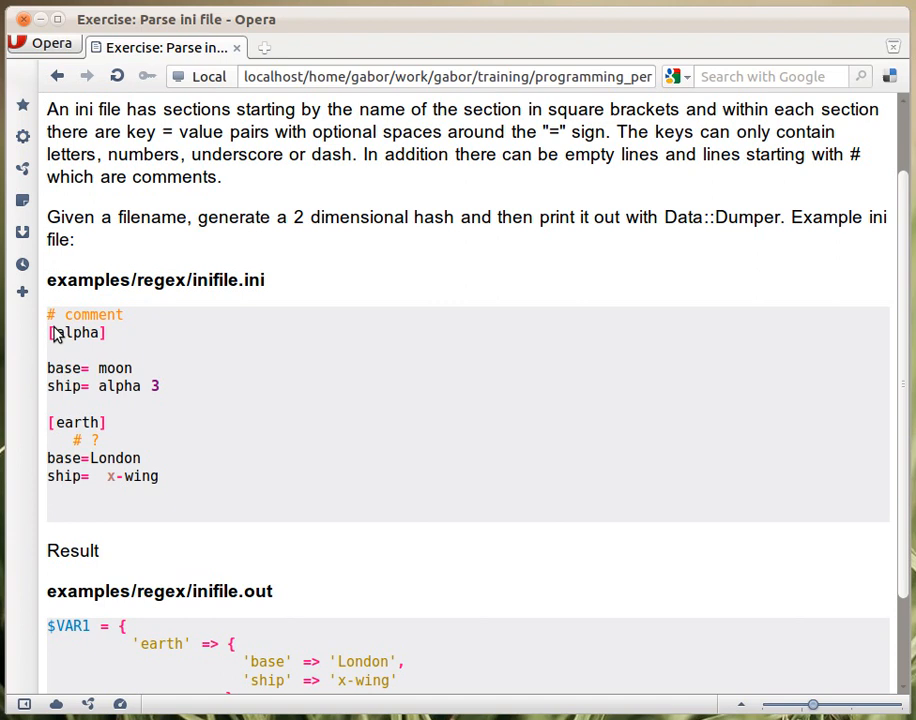
pyautogui.moveTo(98, 344)
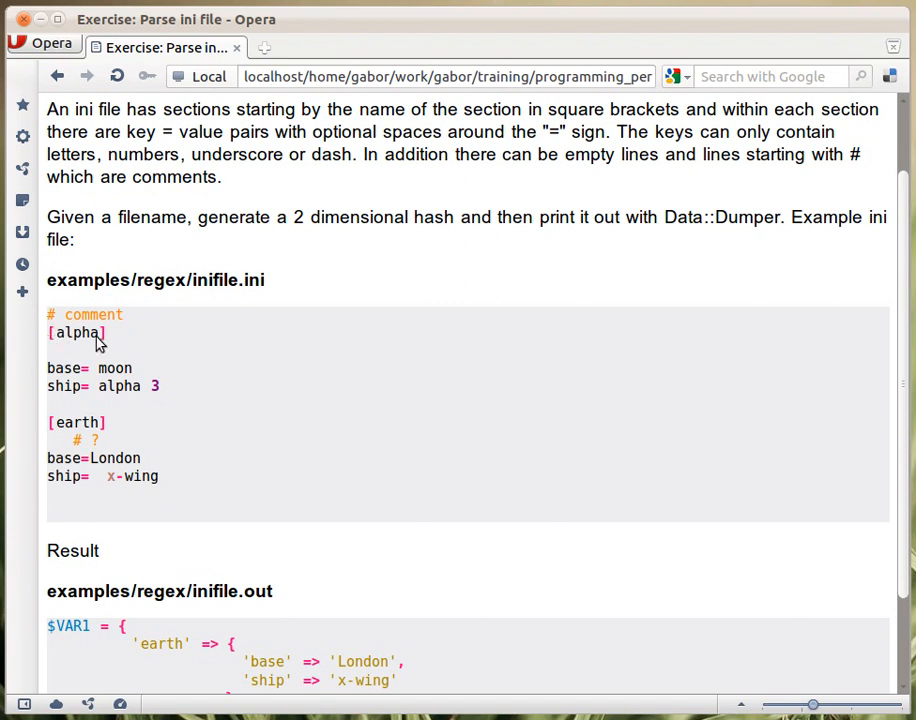
pyautogui.moveTo(84, 414)
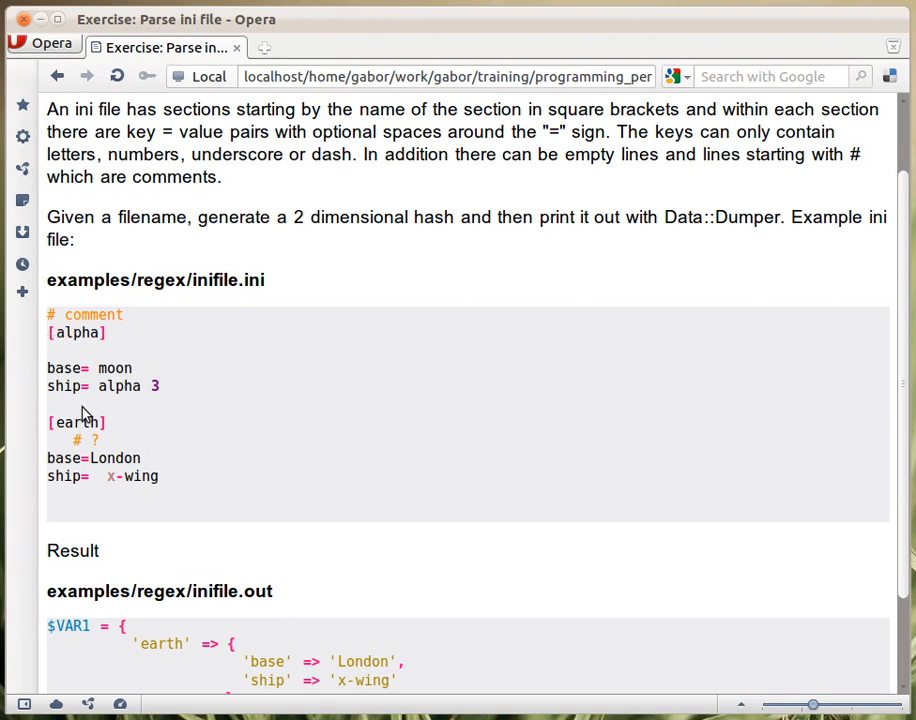
pyautogui.moveTo(68, 380)
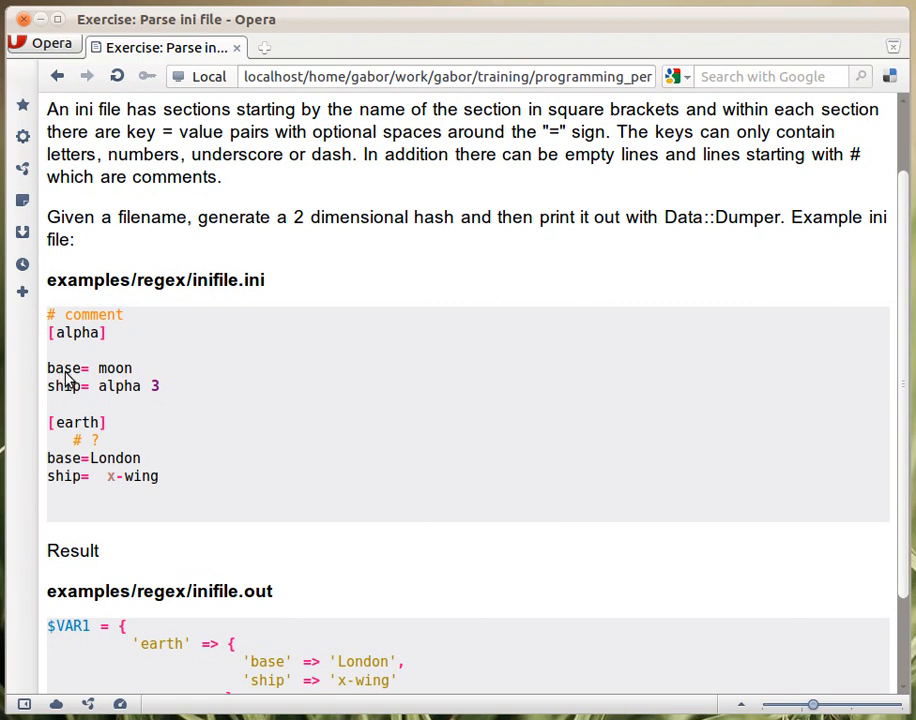
pyautogui.moveTo(88, 376)
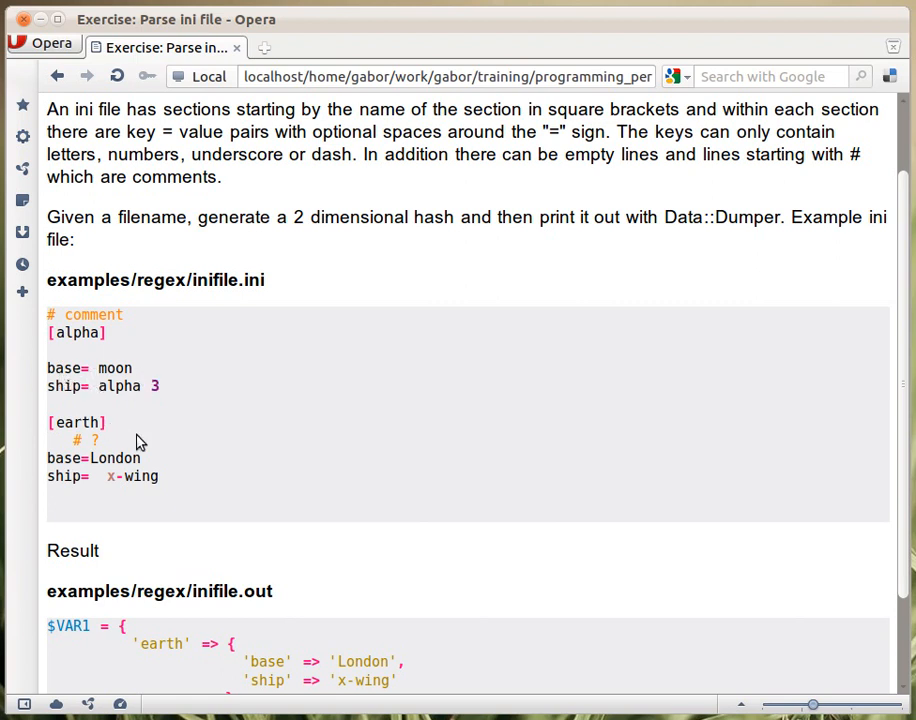
pyautogui.moveTo(88, 378)
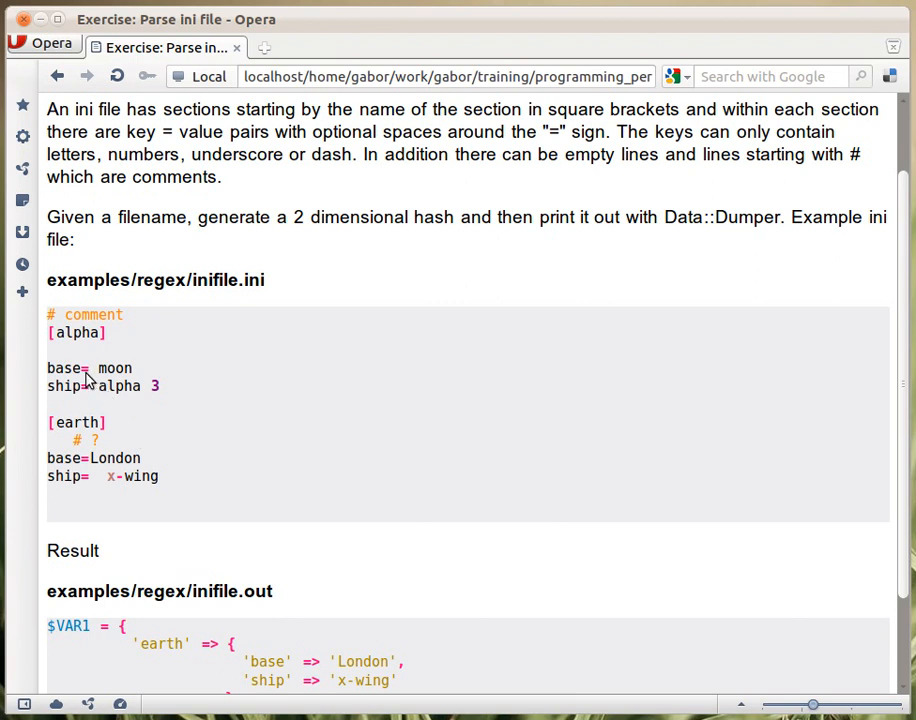
pyautogui.moveTo(80, 476)
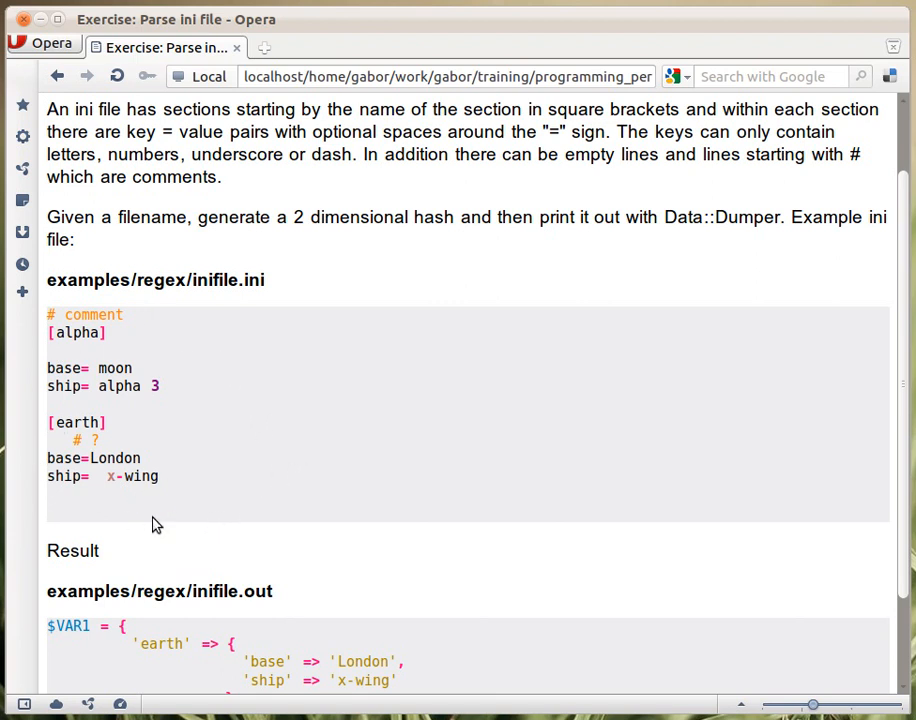
pyautogui.moveTo(44, 428)
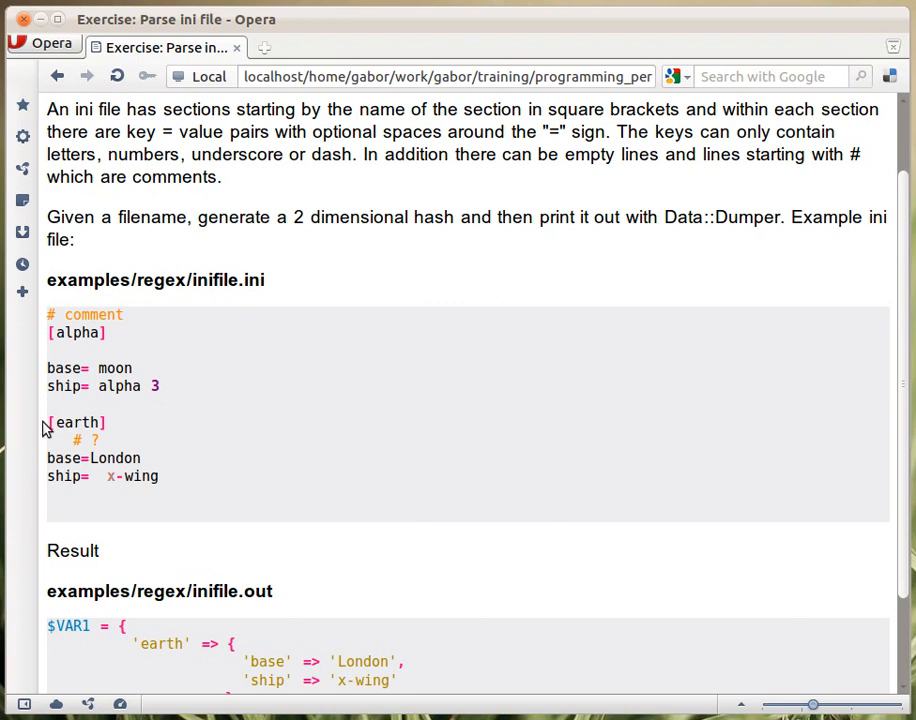
pyautogui.moveTo(88, 452)
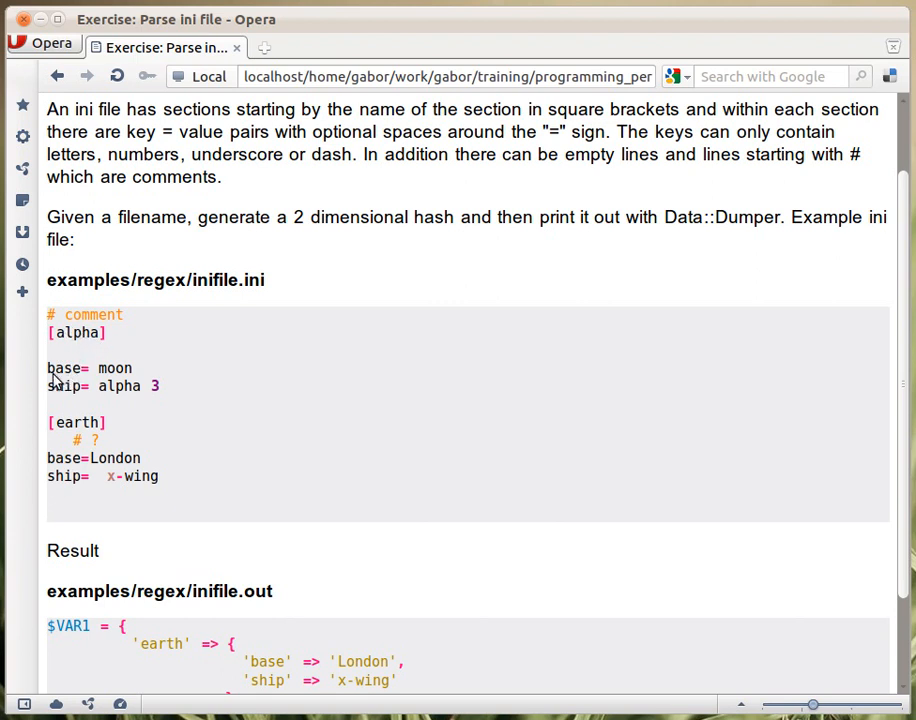
pyautogui.moveTo(92, 378)
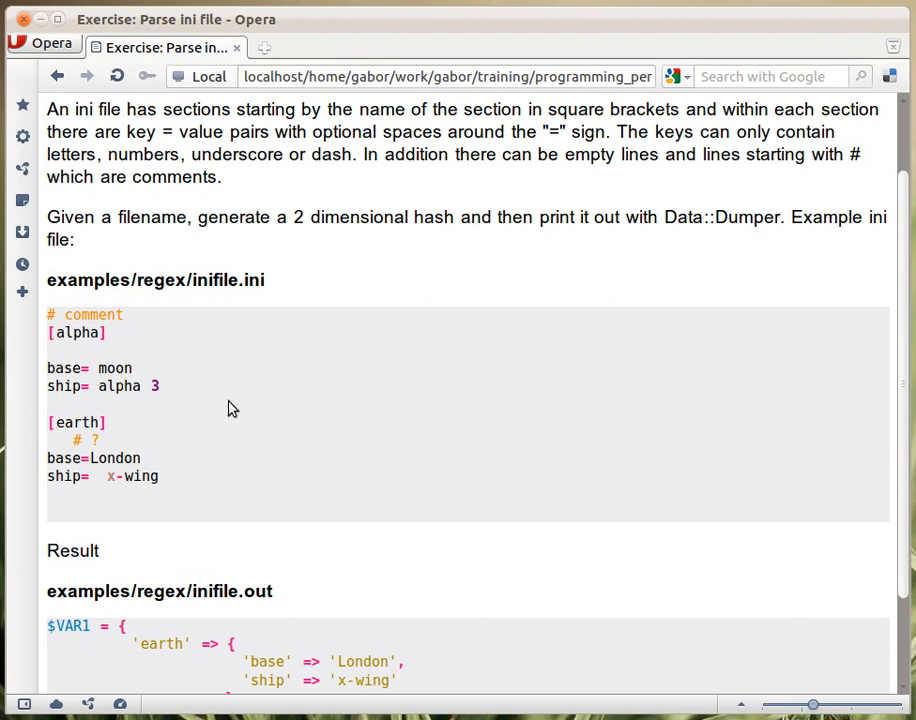
pyautogui.scroll(-3)
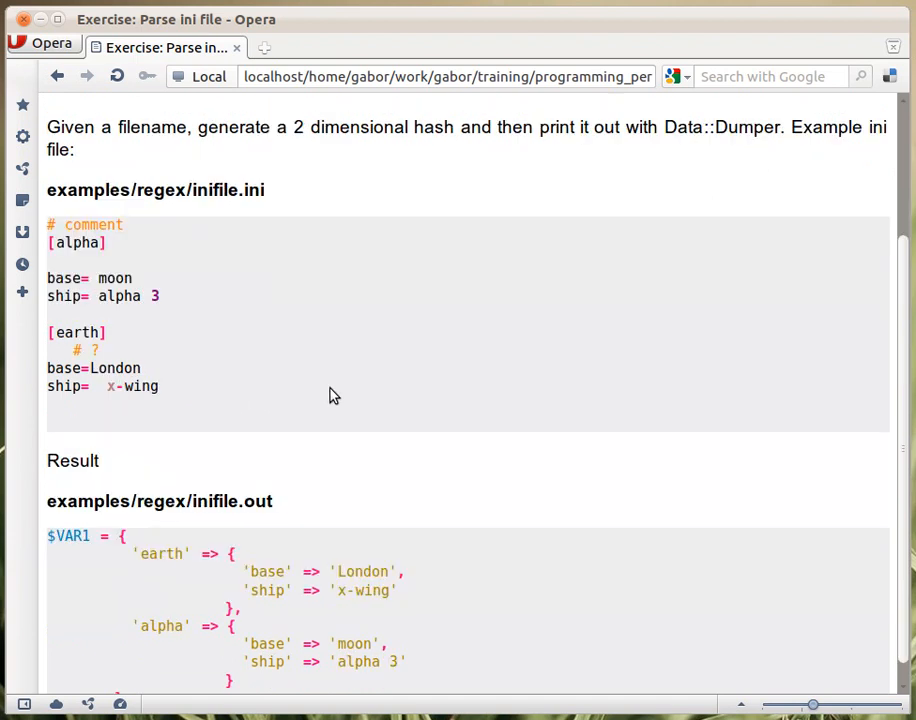
pyautogui.scroll(-3)
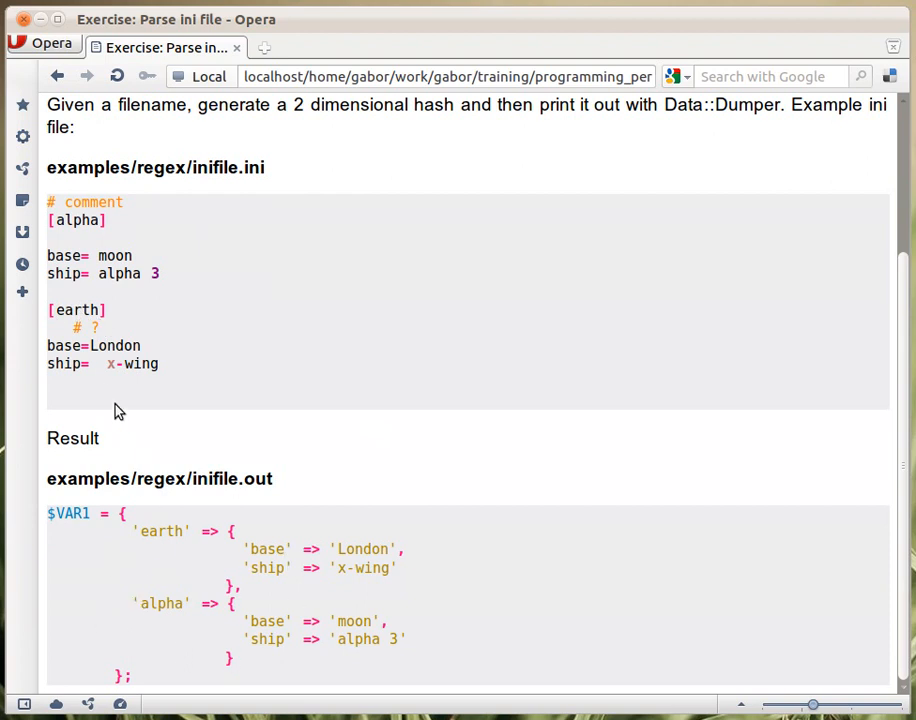
pyautogui.moveTo(168, 546)
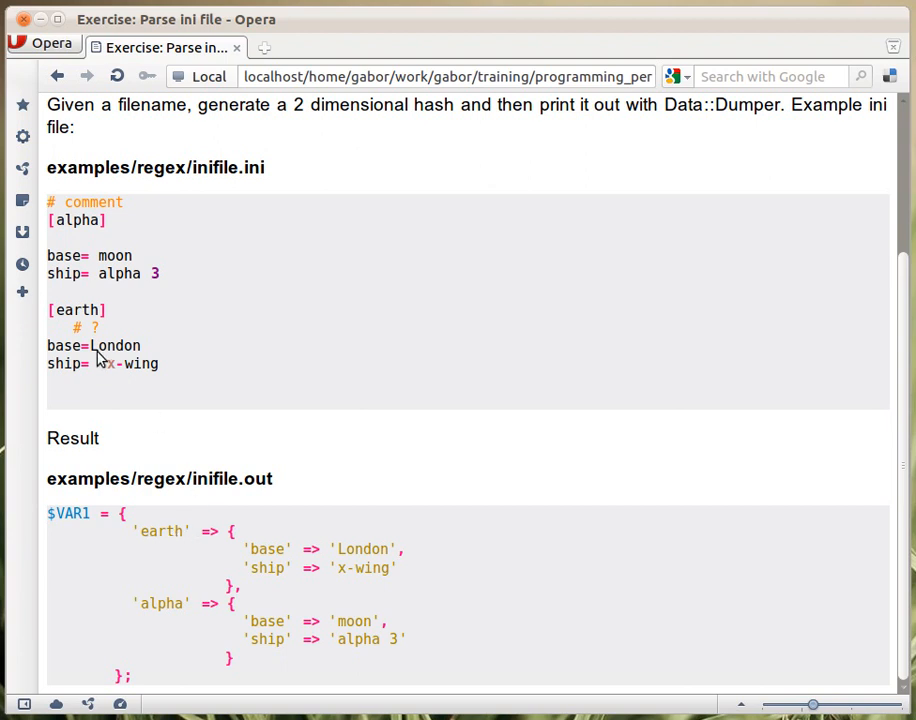
pyautogui.moveTo(270, 558)
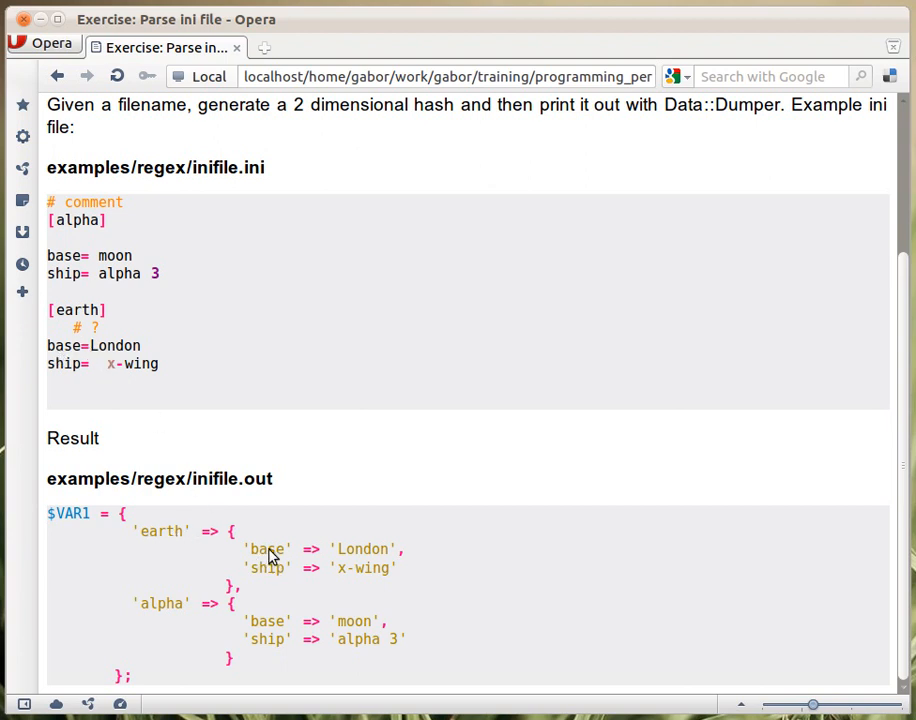
pyautogui.moveTo(376, 560)
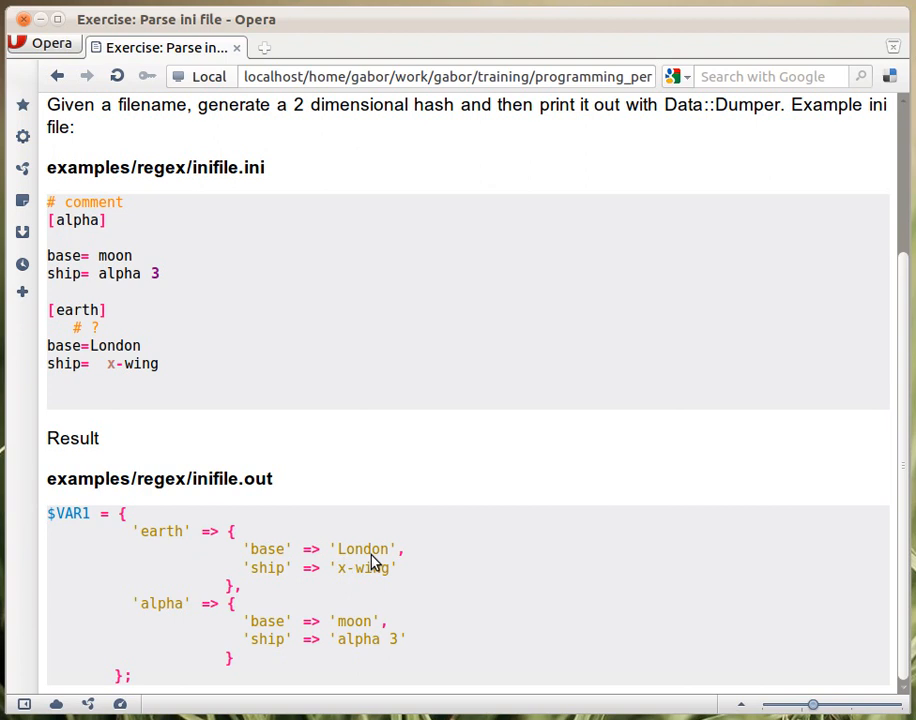
pyautogui.moveTo(72, 378)
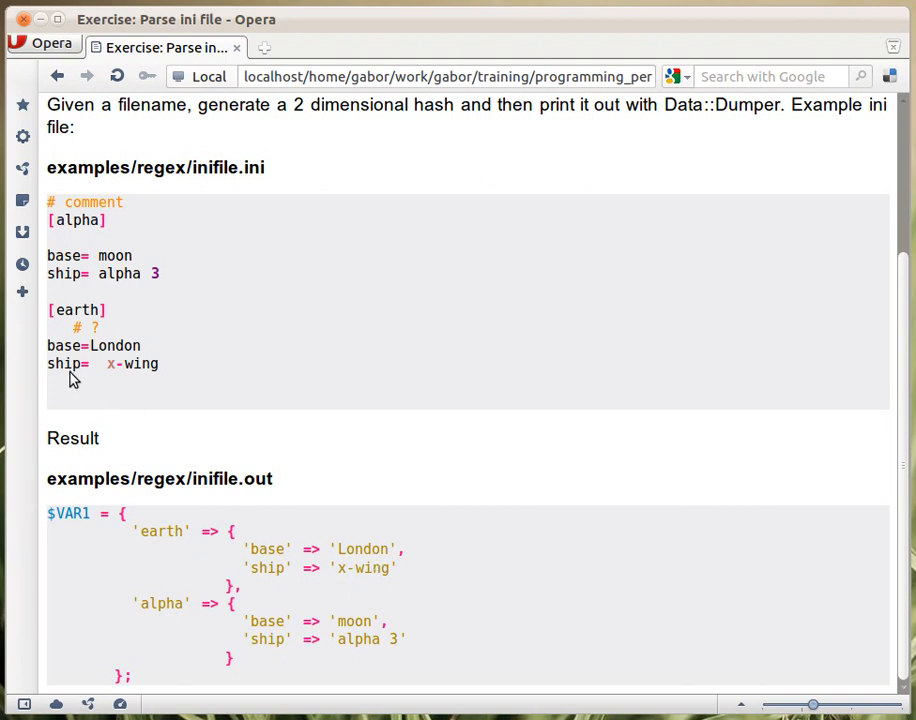
pyautogui.moveTo(398, 580)
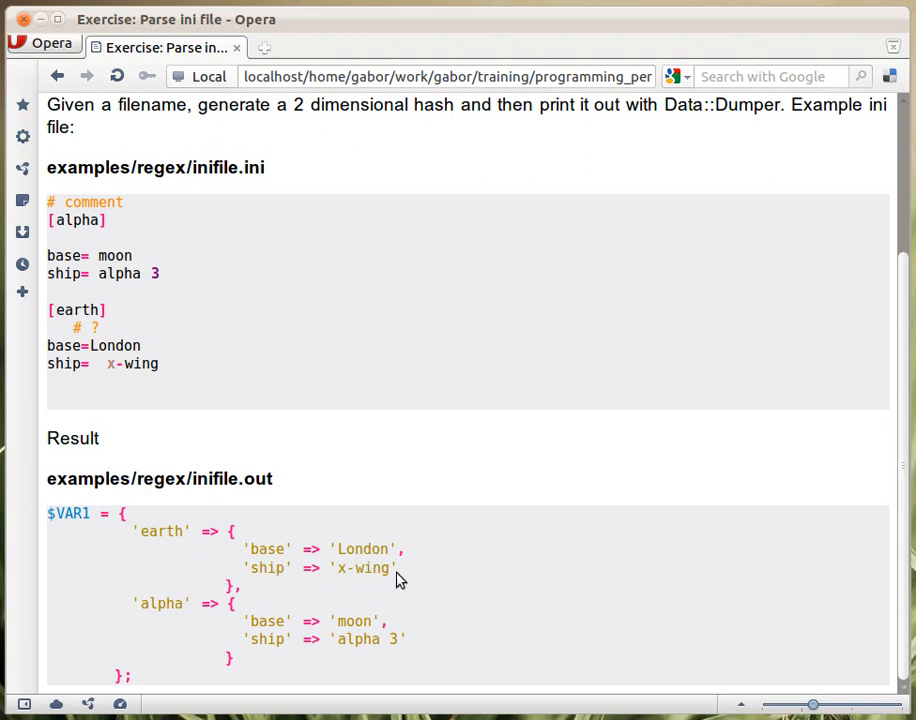
pyautogui.moveTo(240, 618)
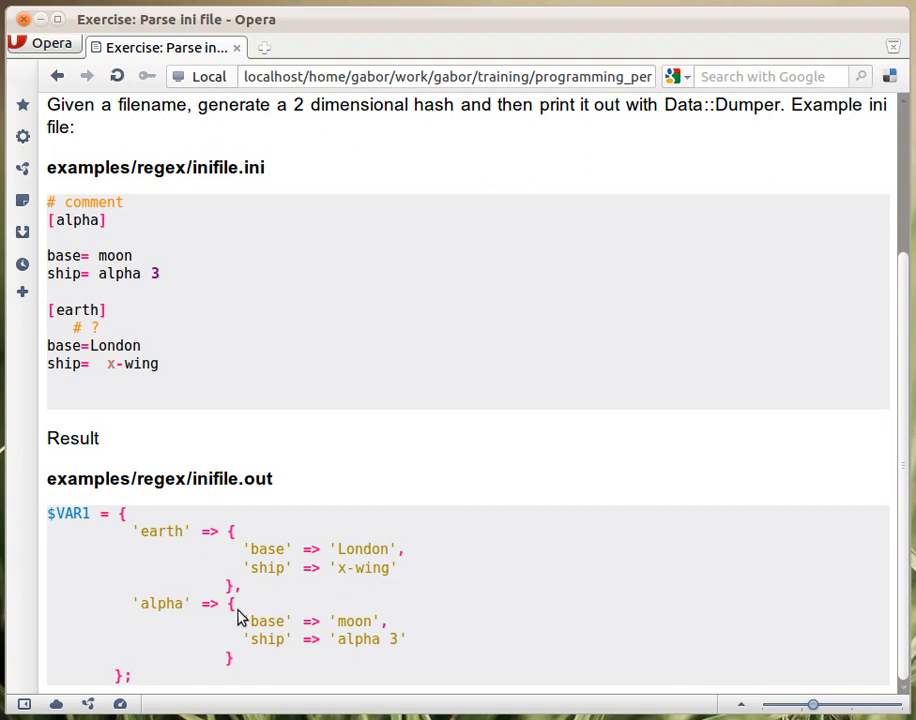
pyautogui.moveTo(196, 592)
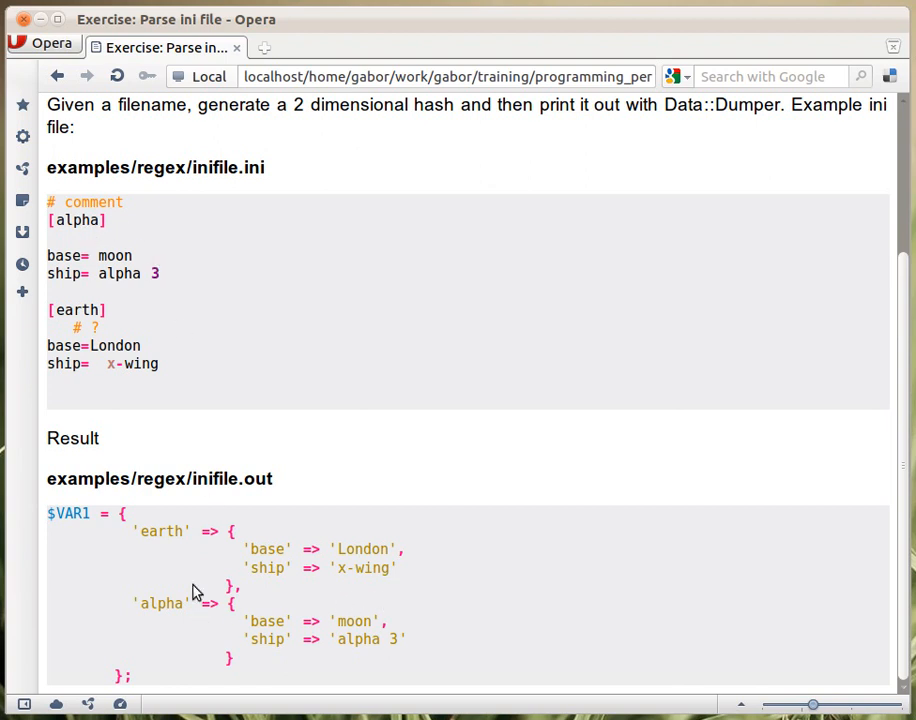
pyautogui.moveTo(126, 582)
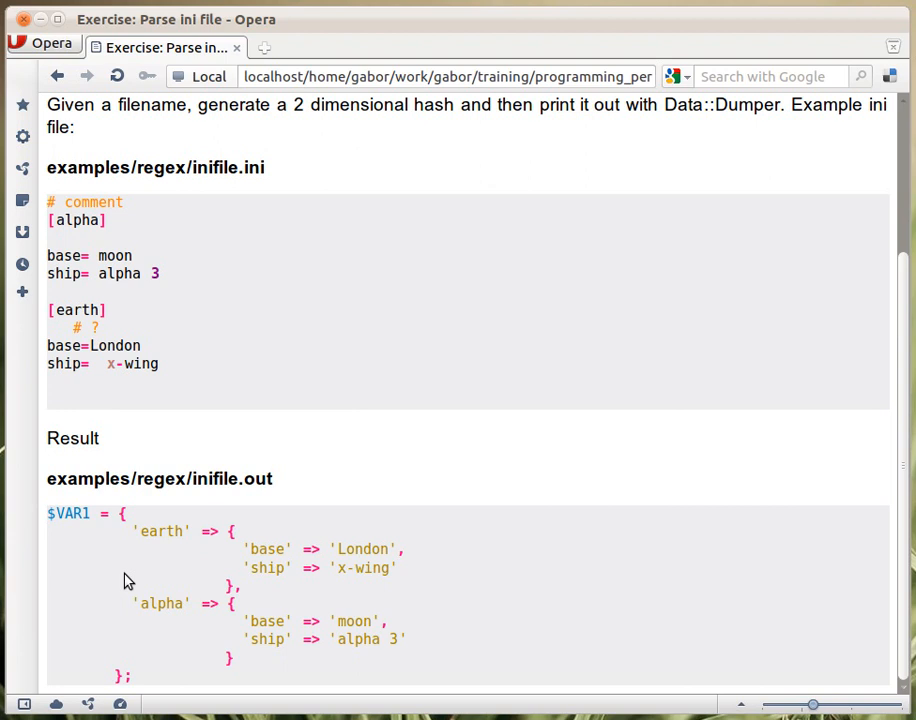
pyautogui.moveTo(252, 616)
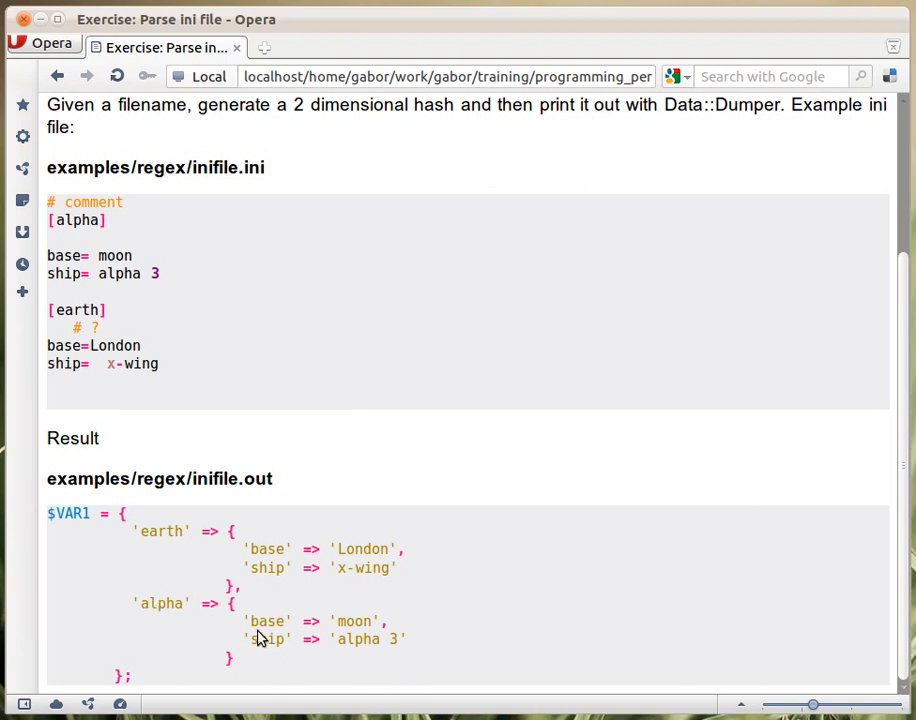
pyautogui.moveTo(478, 664)
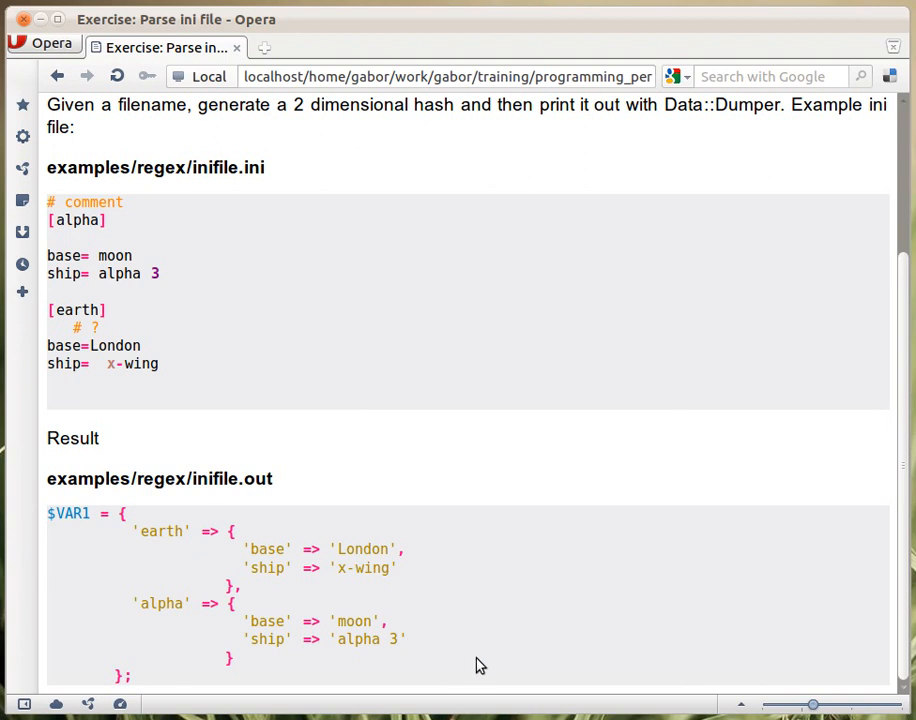